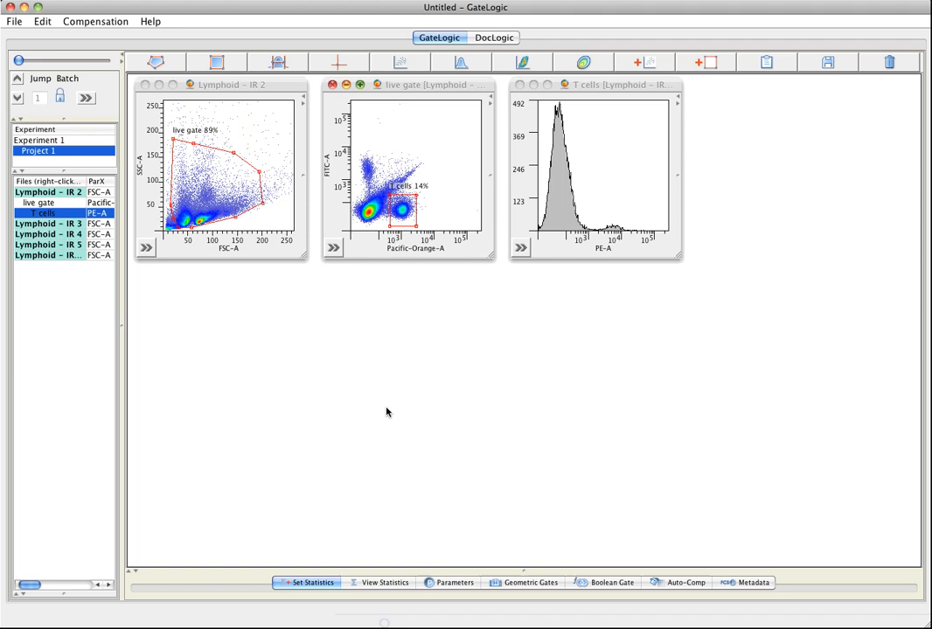
mouse_move(66, 94)
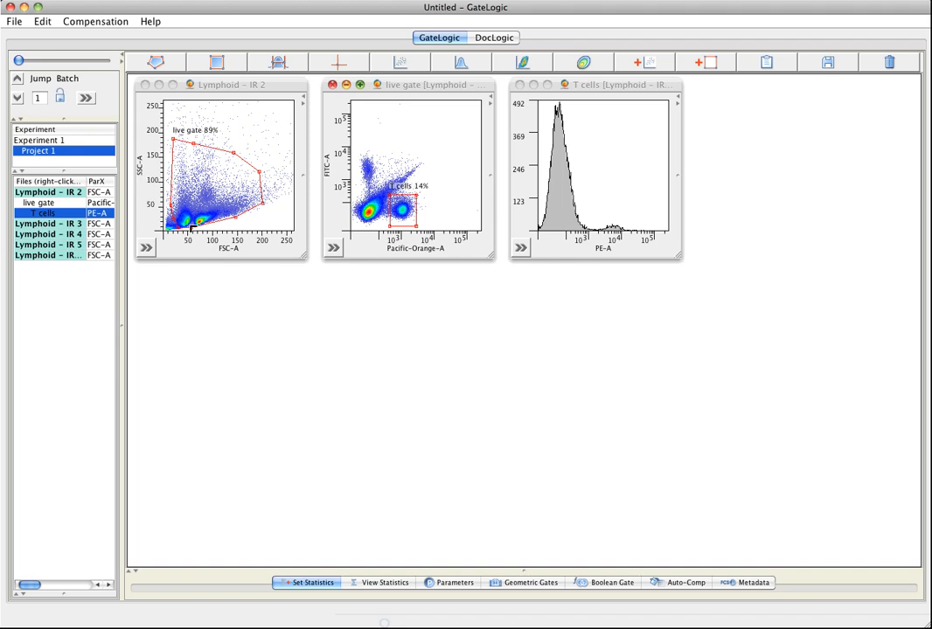
mouse_move(300, 201)
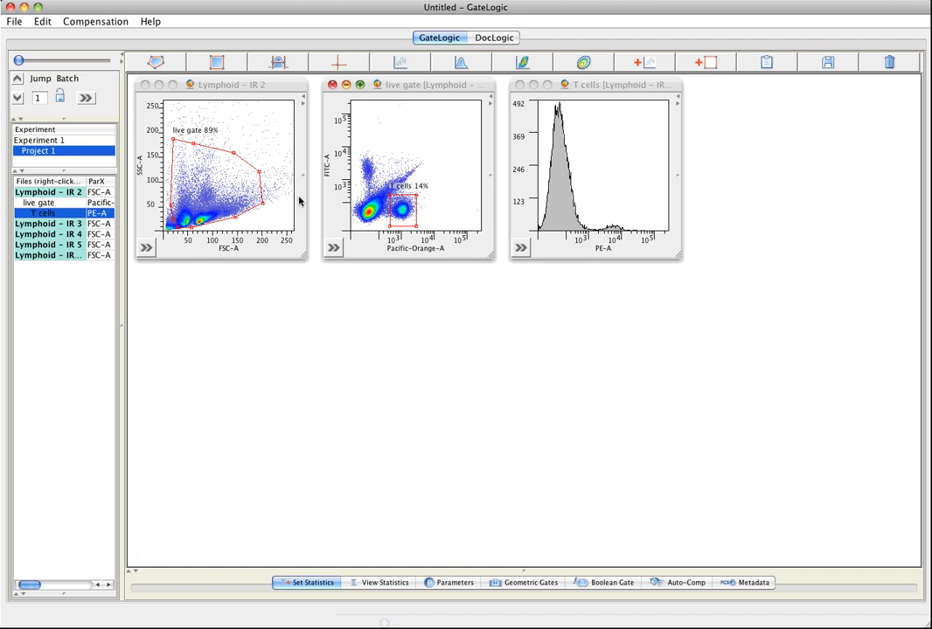
mouse_move(418, 207)
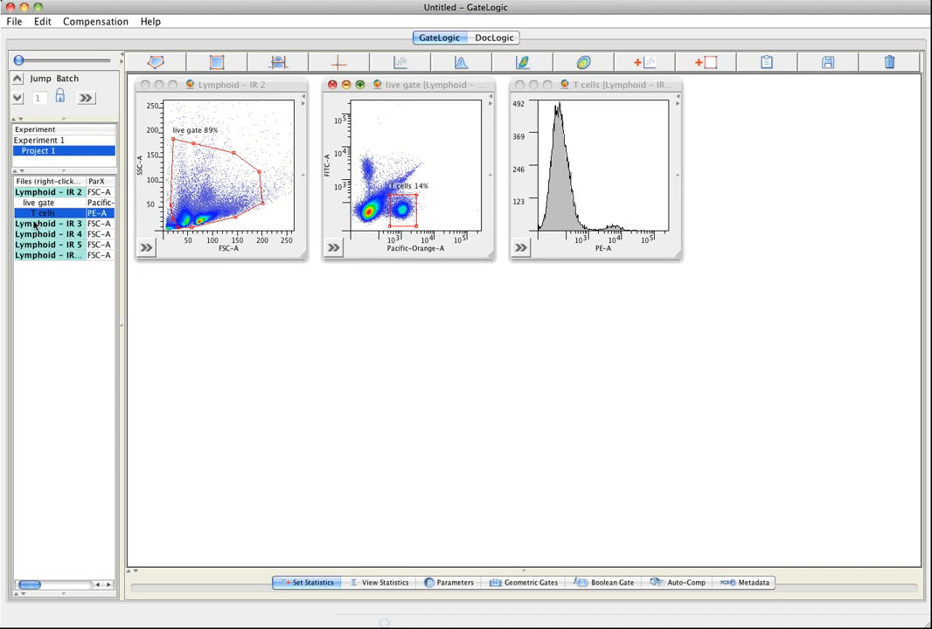
Batch-apply the IR 2 gates to Lymphoid IR 3, giving live gate 91% and T cells 15%.
left_click(48, 223)
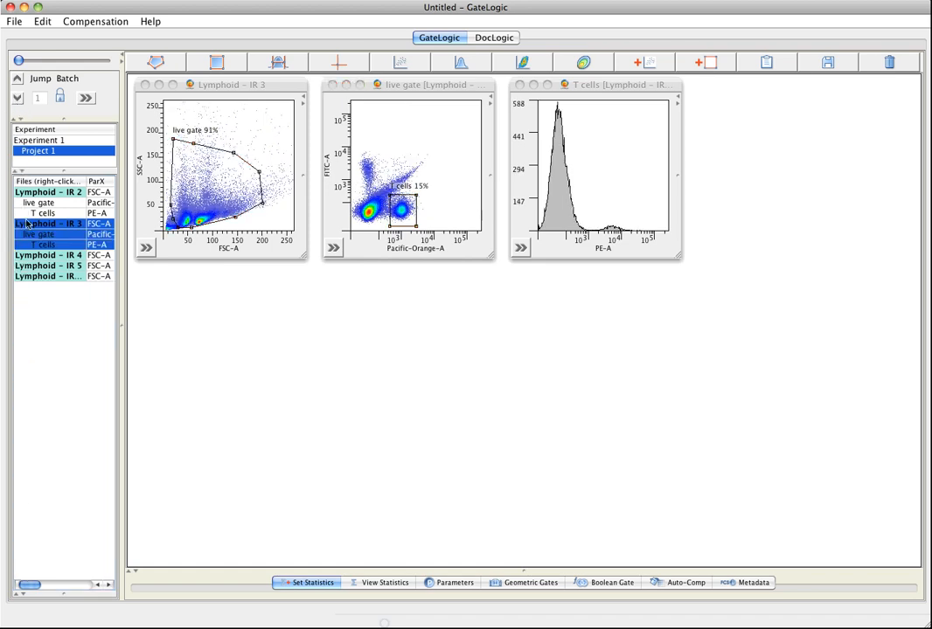
Apply the gates to Lymphoid IR 4 (live 92%, T cells 10%), then select Lymphoid IR 5.
left_click(48, 254)
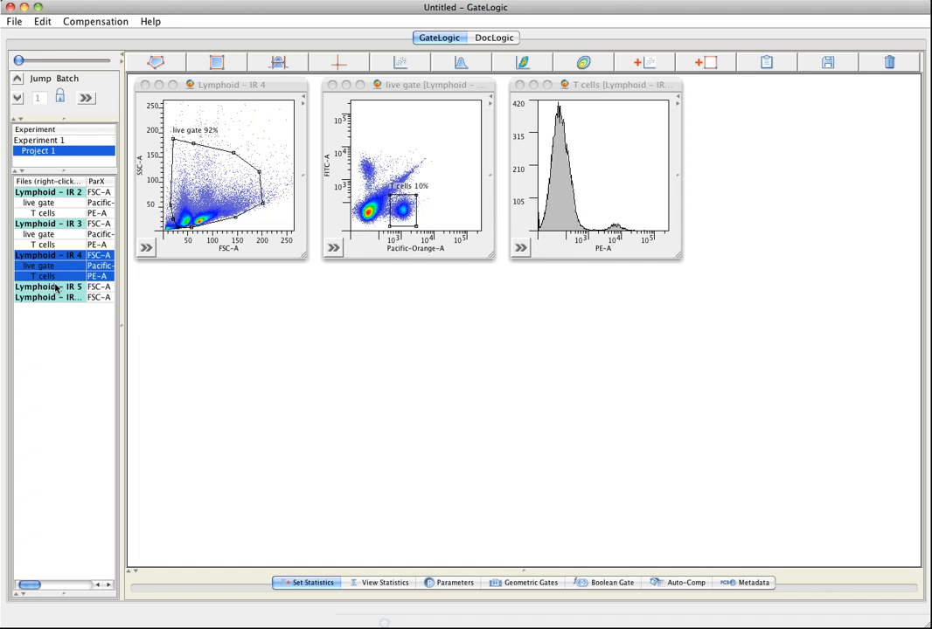
left_click(48, 287)
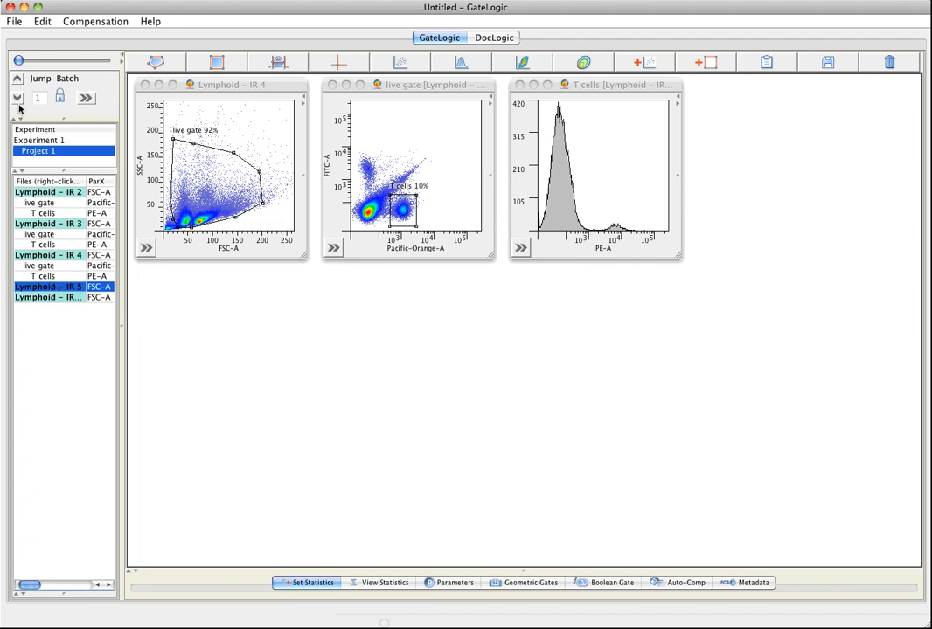